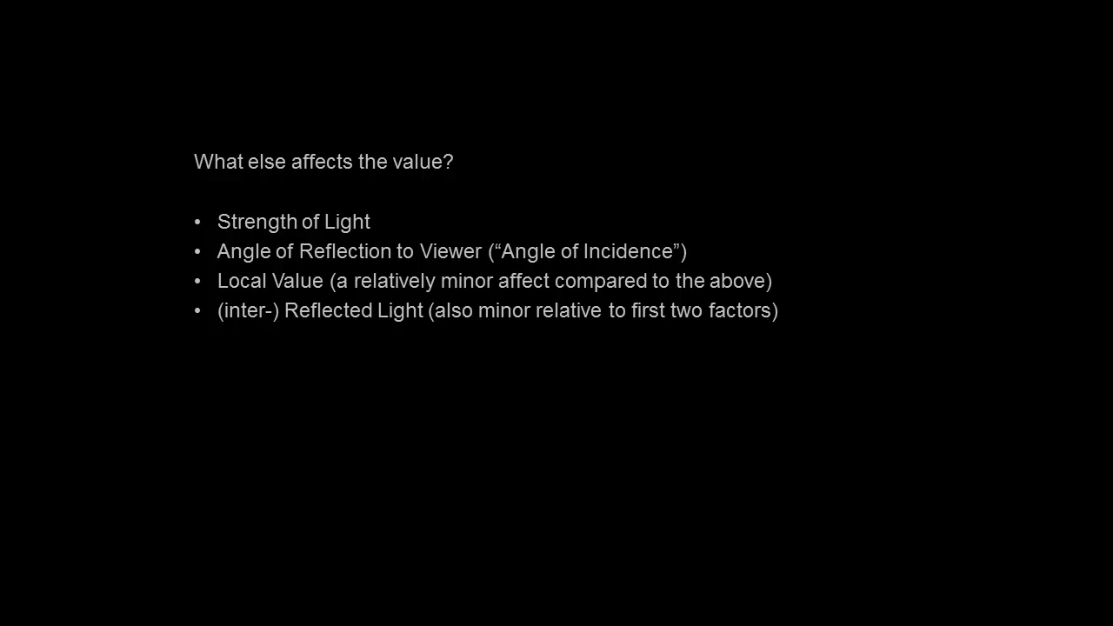
mouse_move(292, 303)
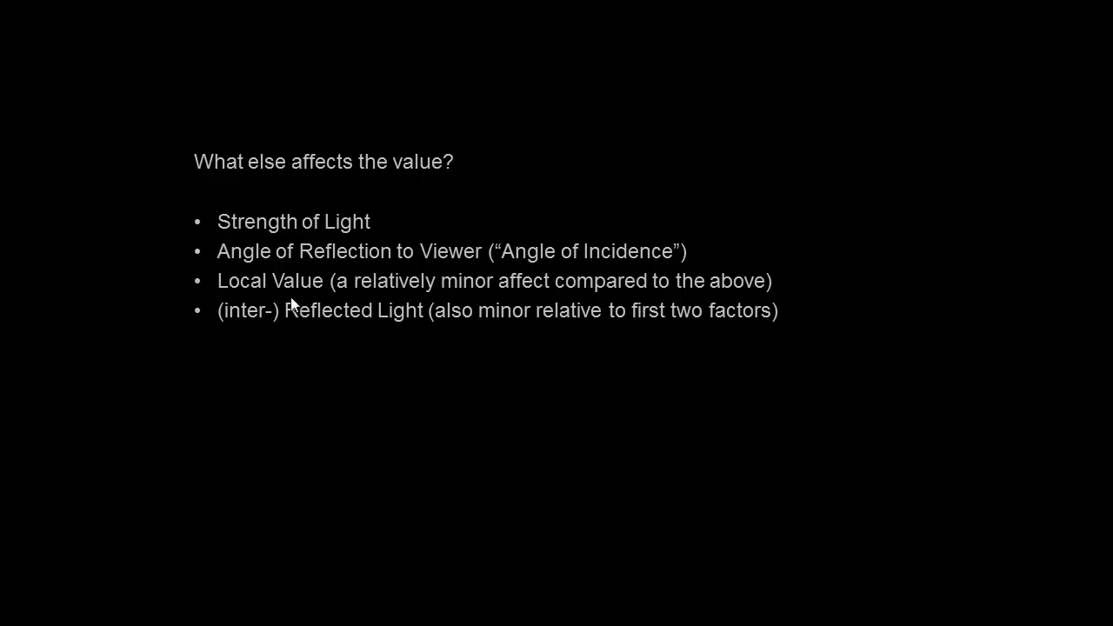
mouse_move(118, 305)
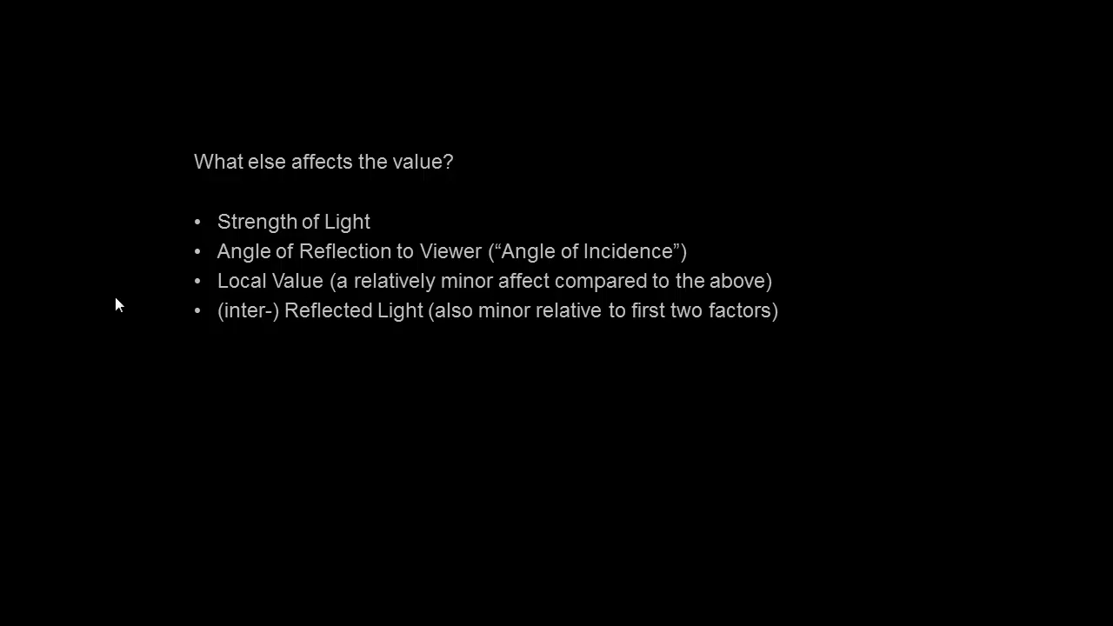
mouse_move(16, 311)
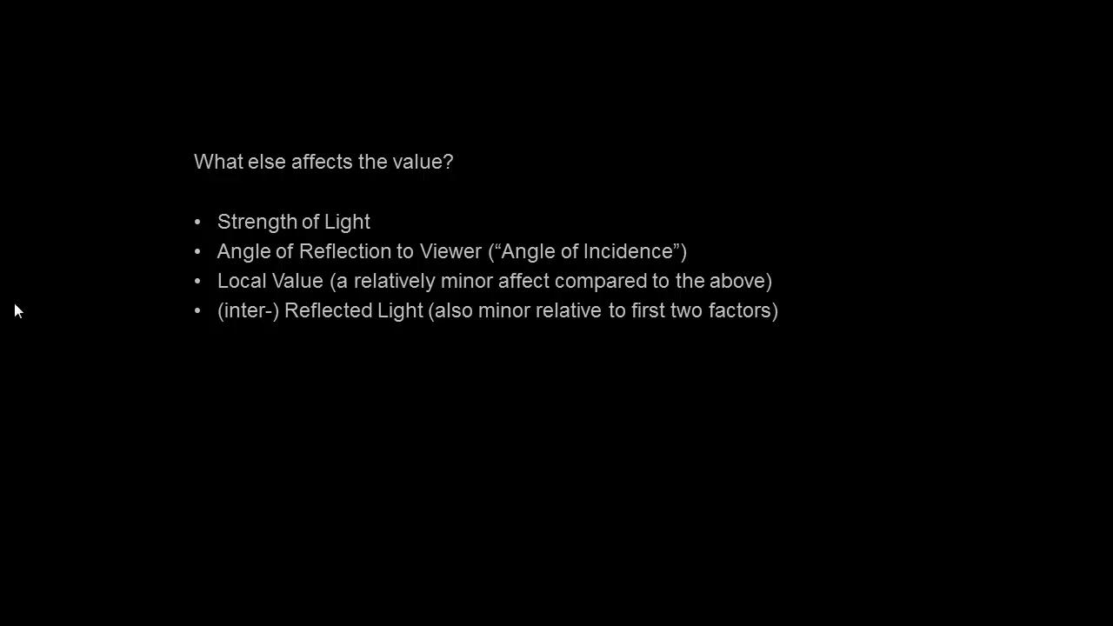
mouse_move(254, 235)
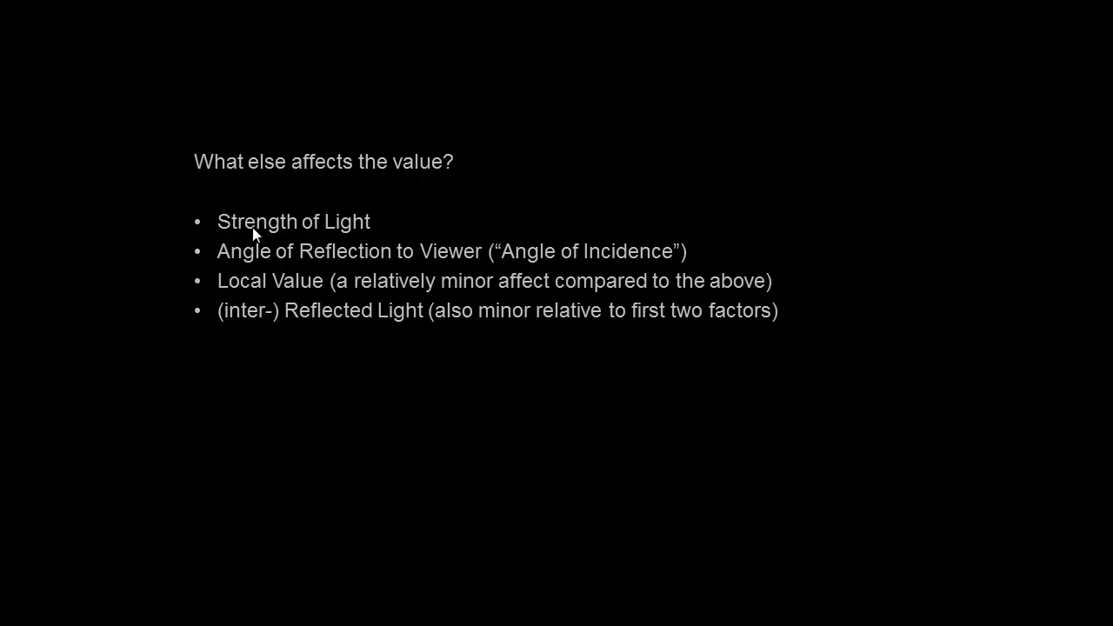
mouse_move(329, 233)
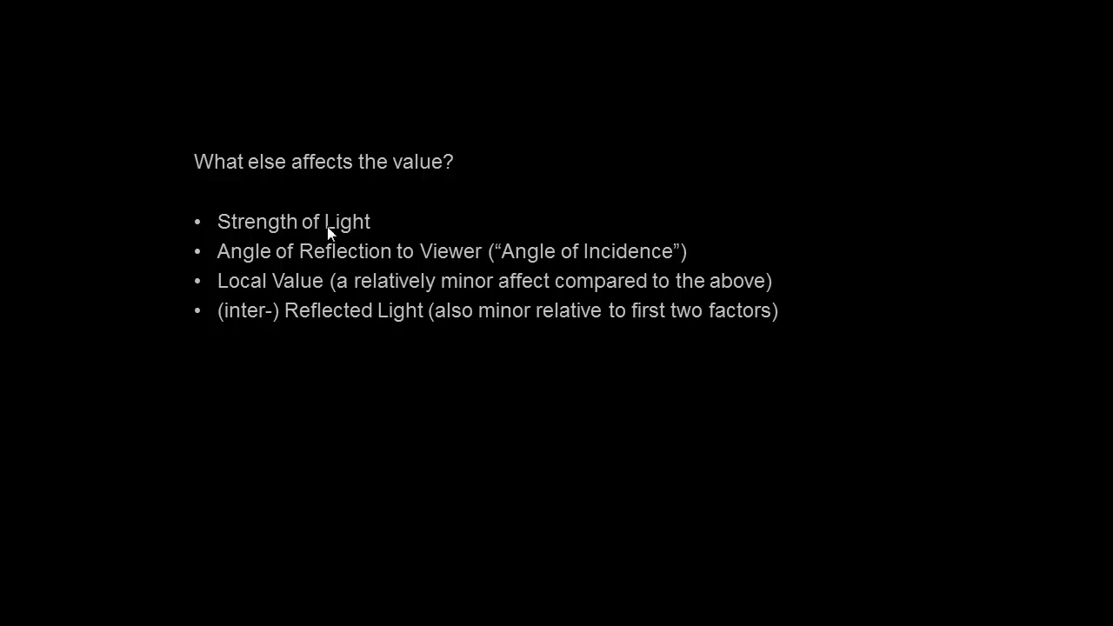
mouse_move(412, 263)
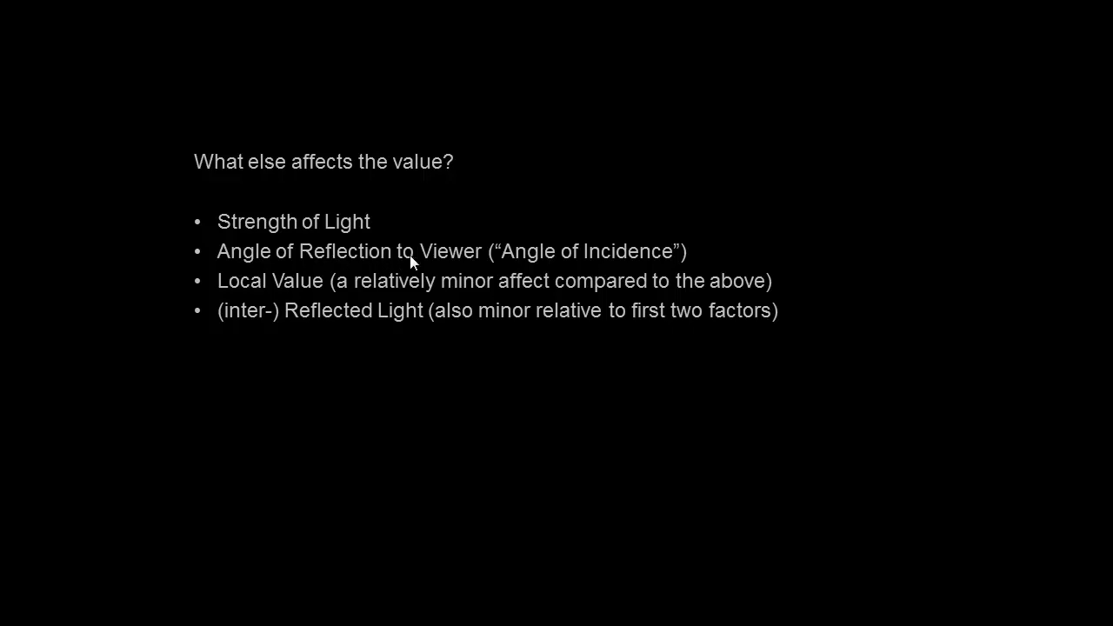
mouse_move(543, 264)
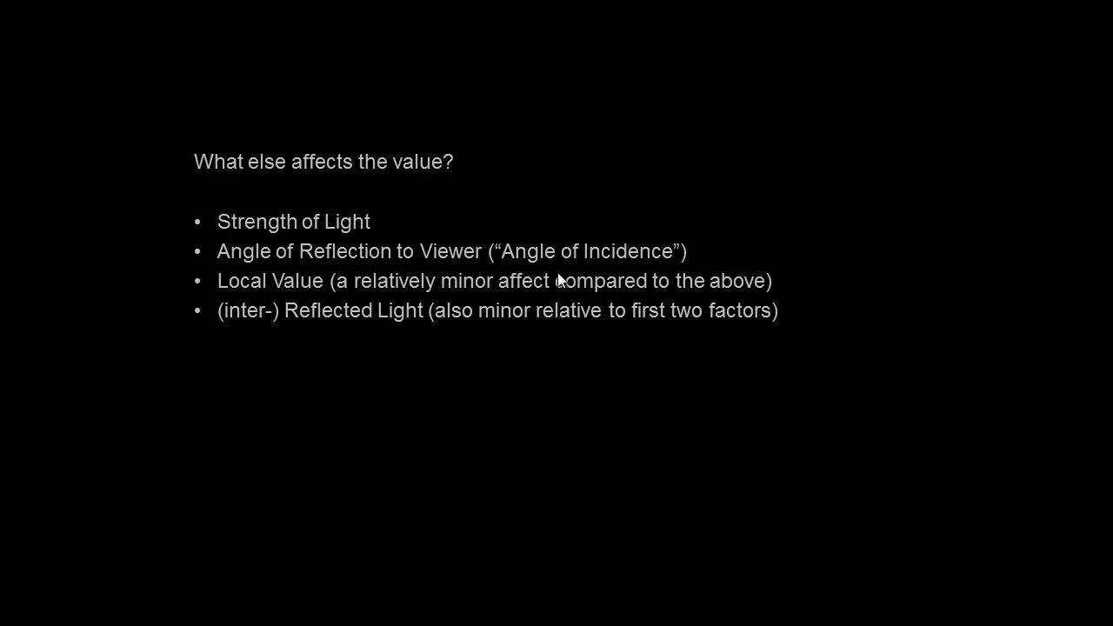
mouse_move(522, 275)
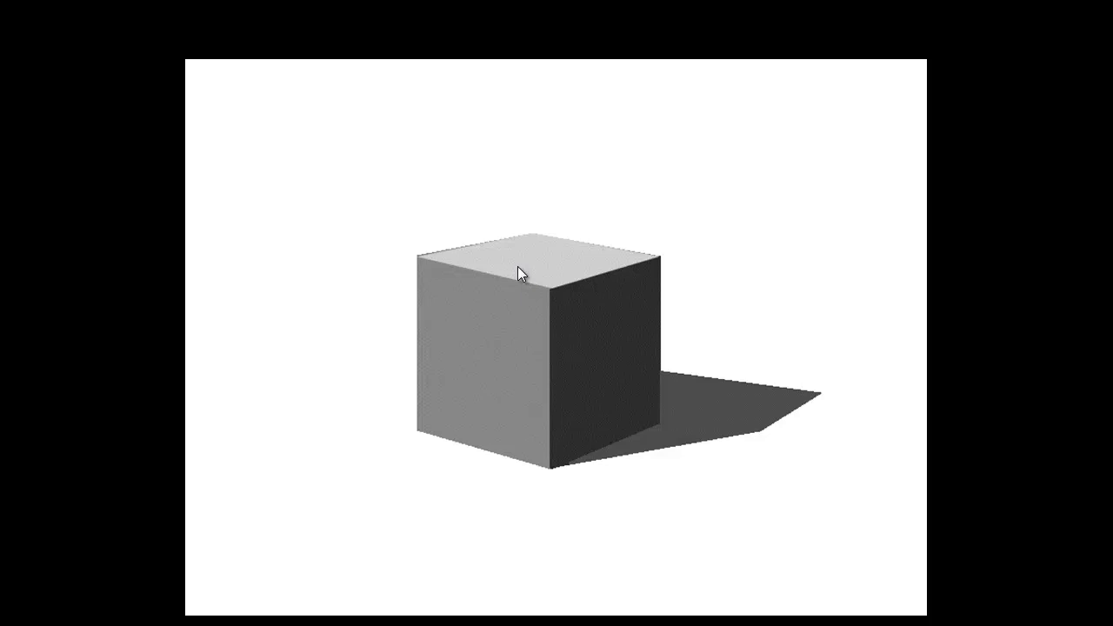
Step: Advance the slideshow to the flat-shaded cube slide
left_click(515, 267)
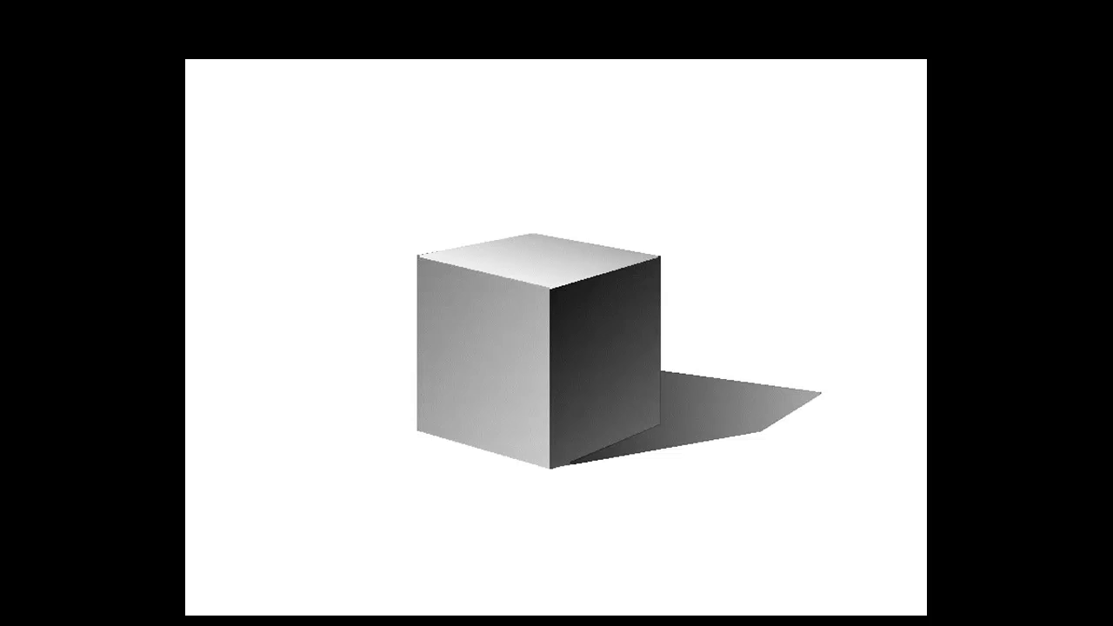
mouse_move(383, 605)
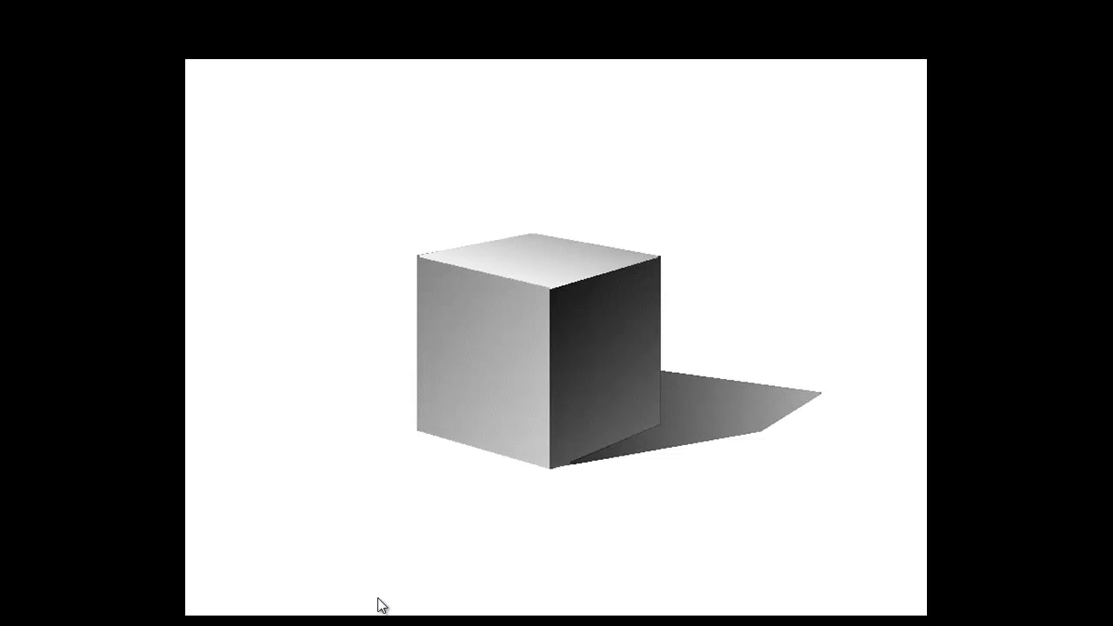
mouse_move(633, 574)
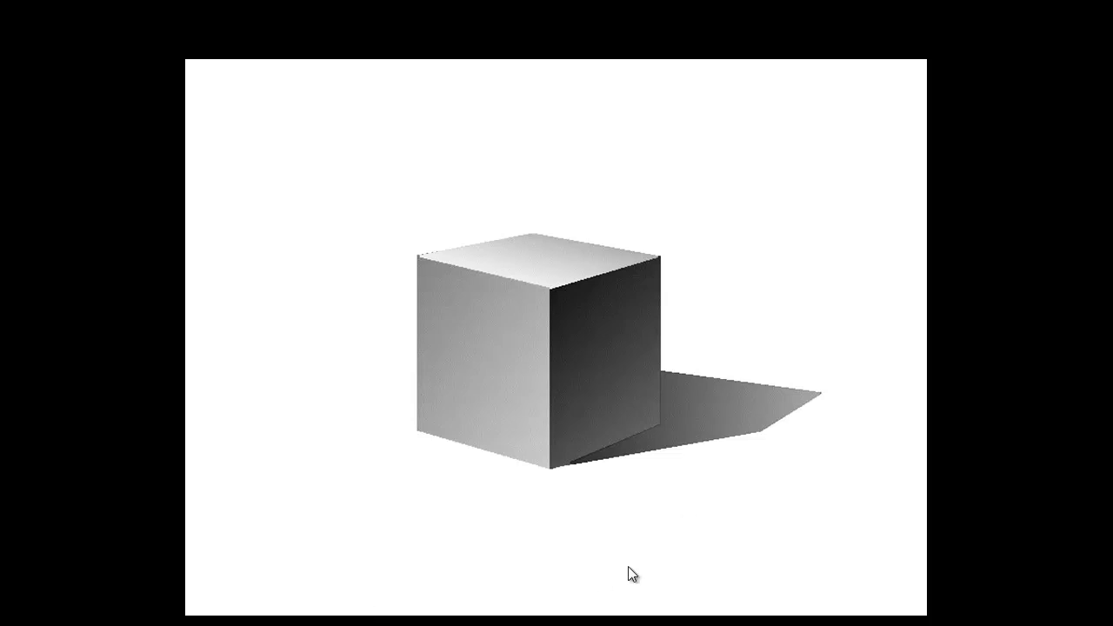
mouse_move(581, 318)
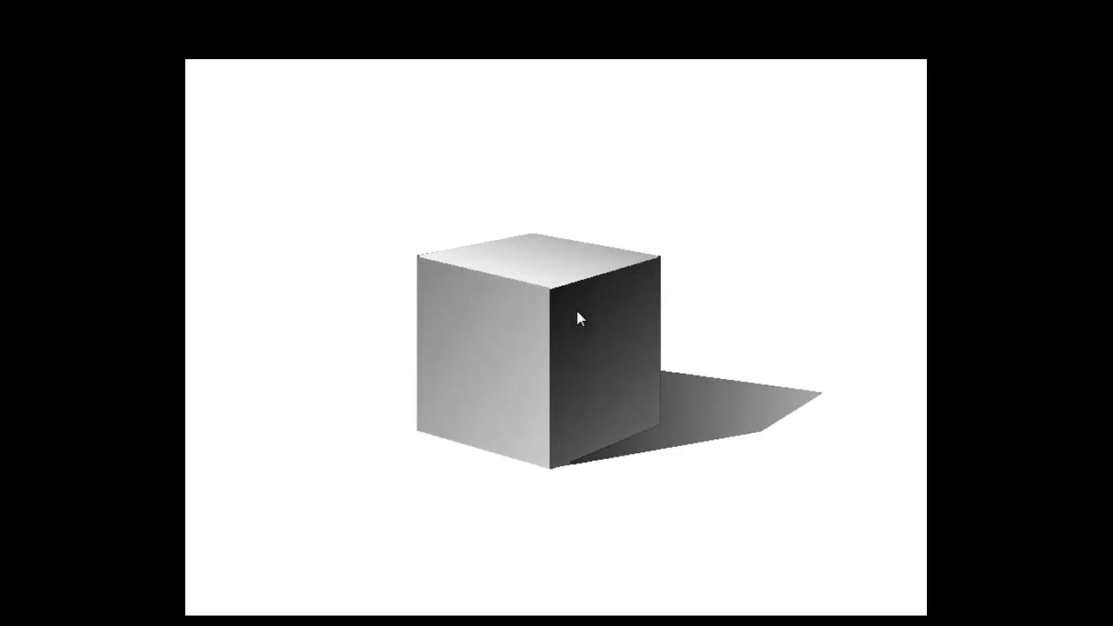
Step: Mark the cube's dark face and draw red arrows for light from above and lower left
left_click(576, 315)
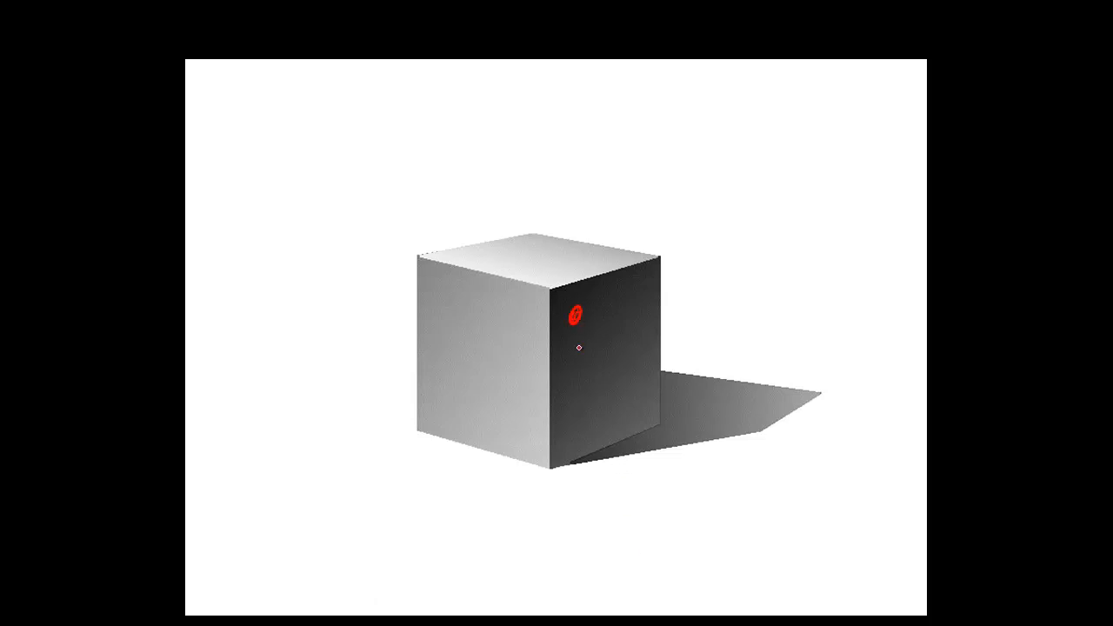
mouse_move(636, 414)
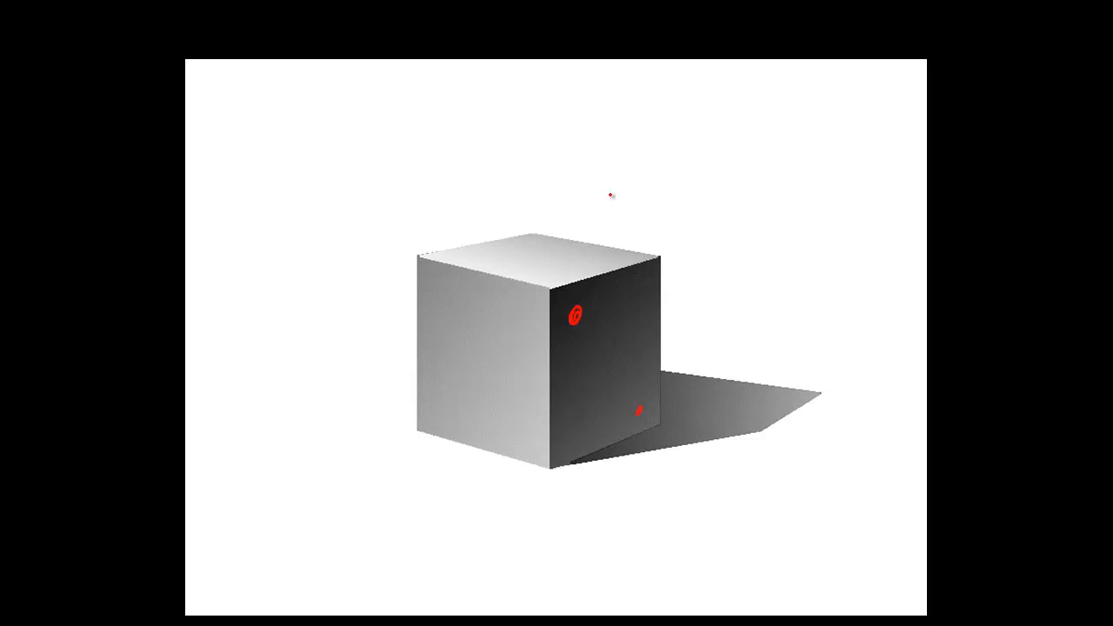
left_click_drag(476, 90, 581, 190)
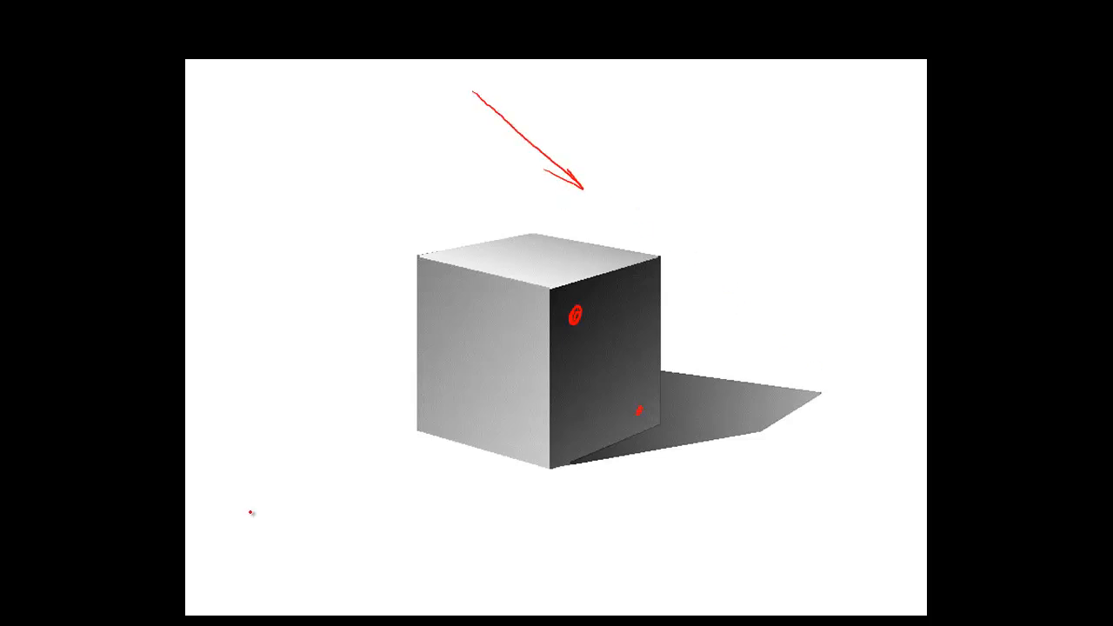
left_click_drag(223, 518, 386, 489)
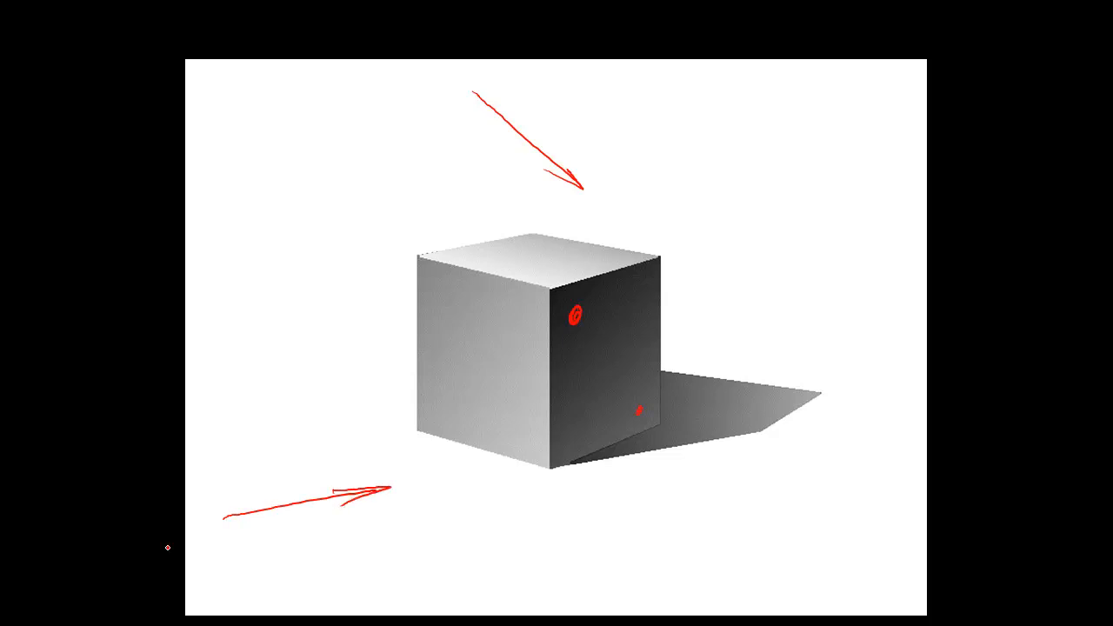
type("H")
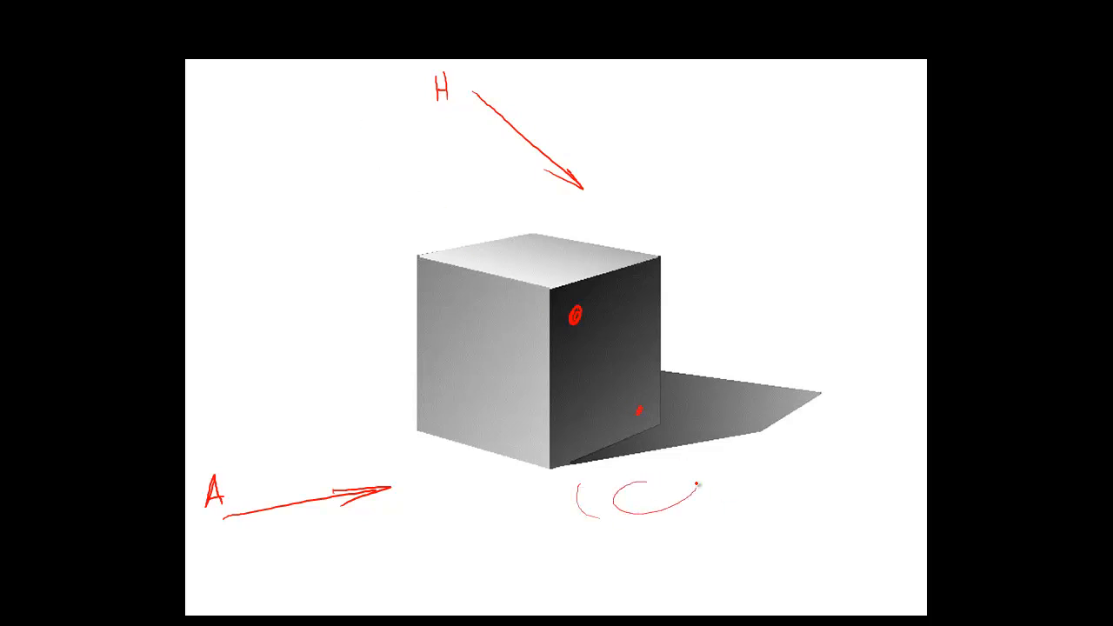
Step: Draw bounce-light arrows under the cube and circle where its faces meet the ground
left_click_drag(696, 487, 861, 400)
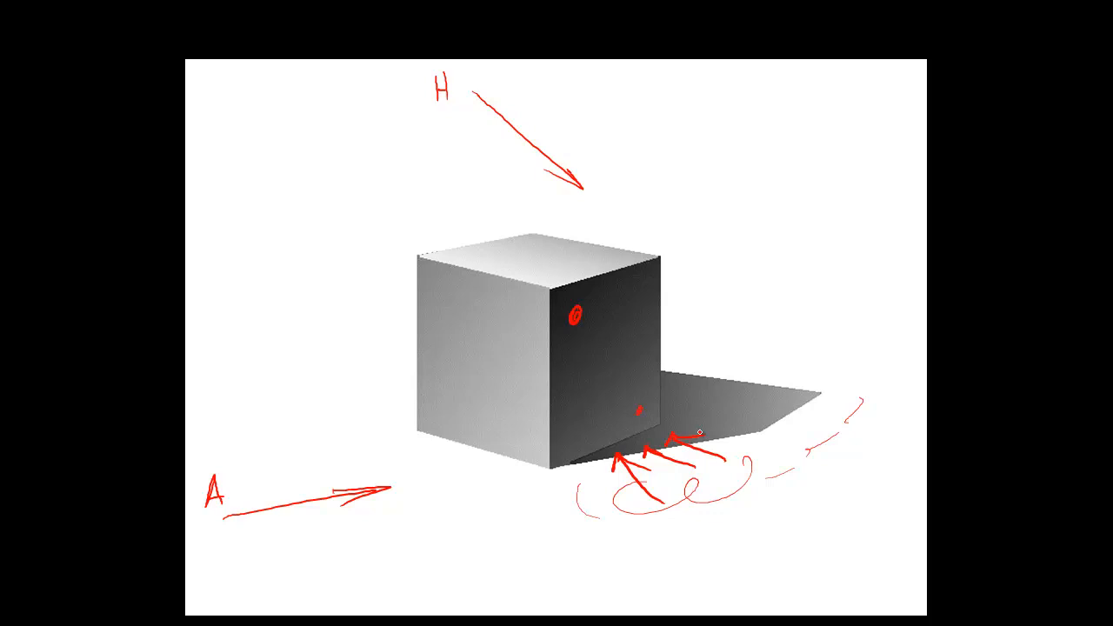
left_click_drag(476, 496, 501, 444)
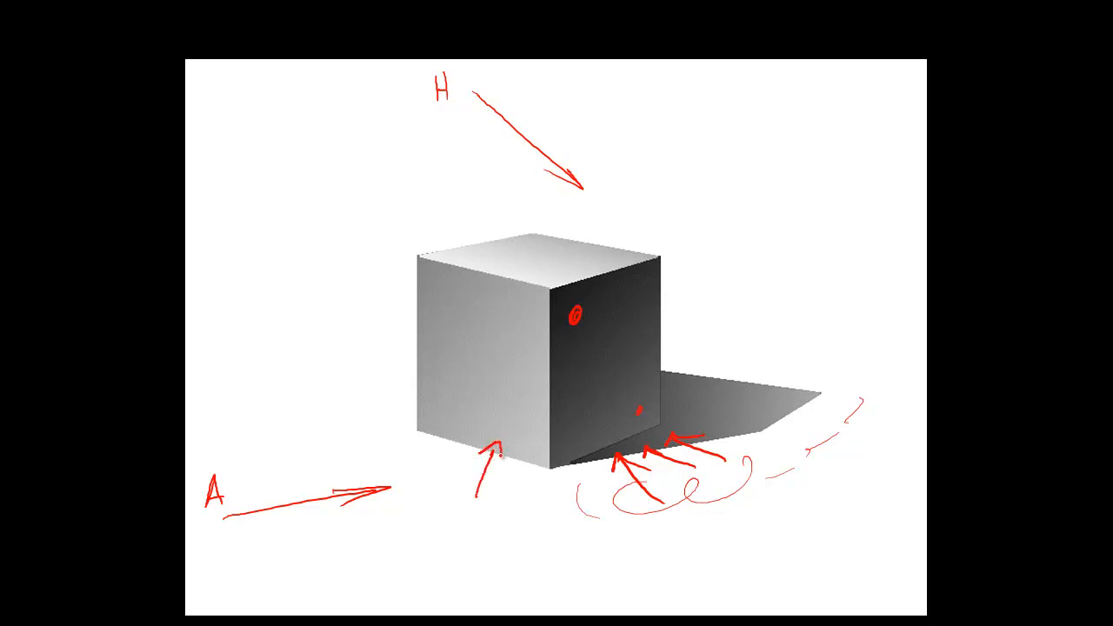
left_click_drag(289, 136, 407, 445)
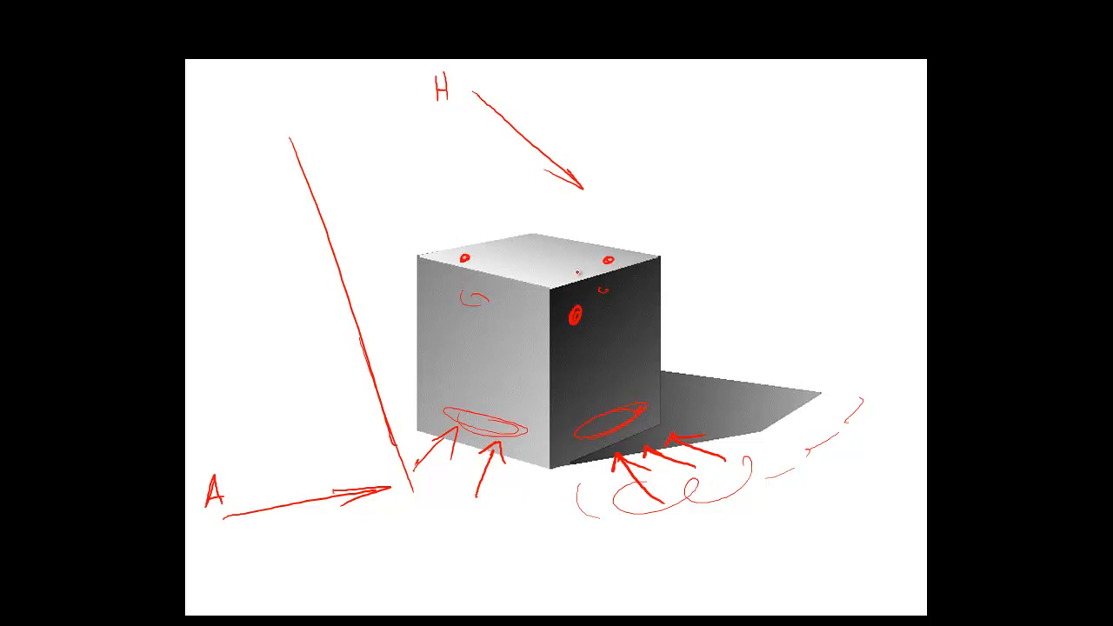
left_click_drag(226, 156, 313, 212)
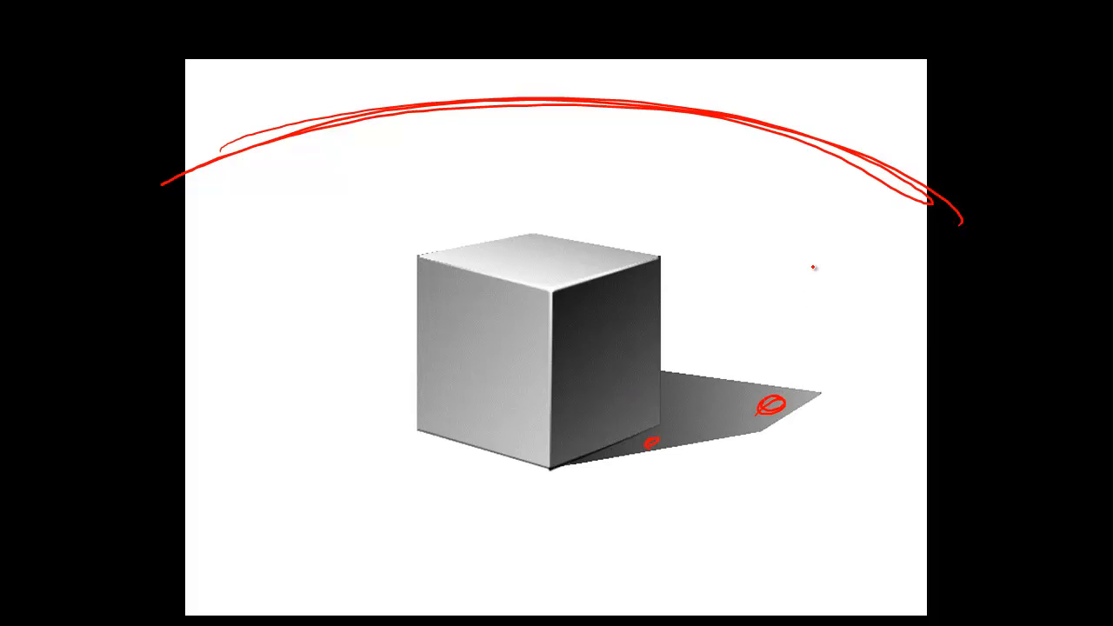
Step: Draw a red sky arc over the cube with rays coming down and circle a spot in the shadow
left_click_drag(327, 148, 365, 208)
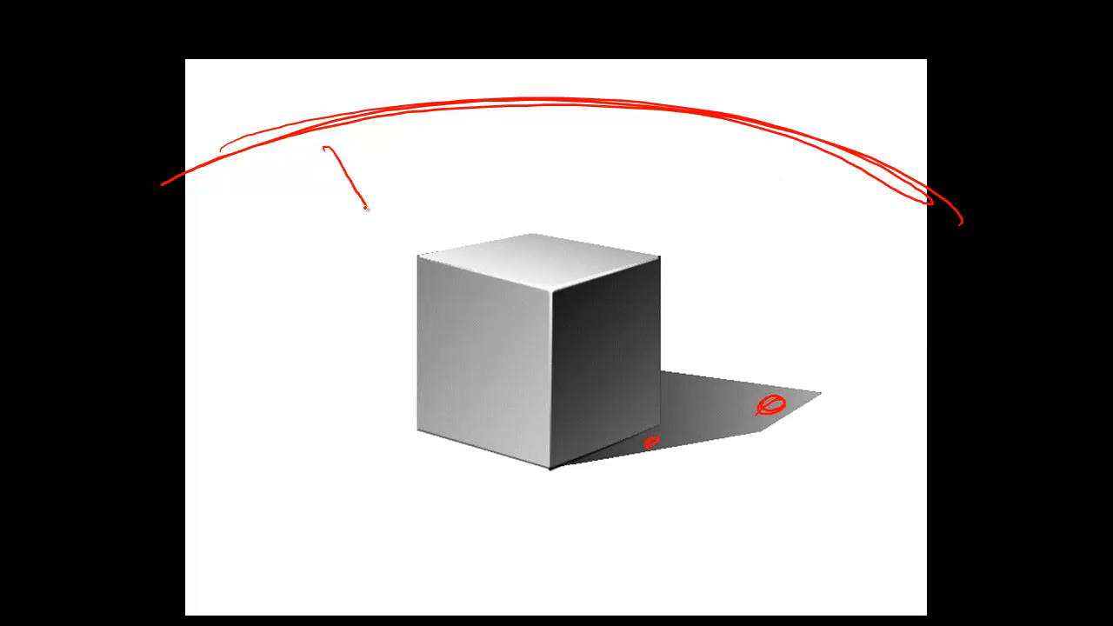
left_click_drag(582, 111, 348, 212)
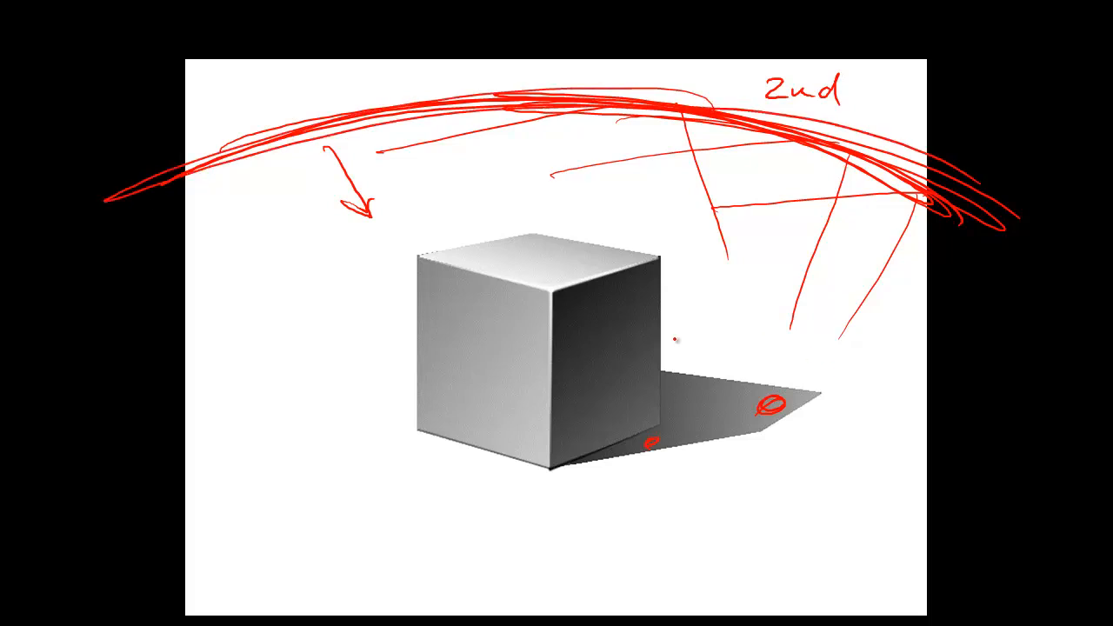
left_click_drag(809, 345, 762, 414)
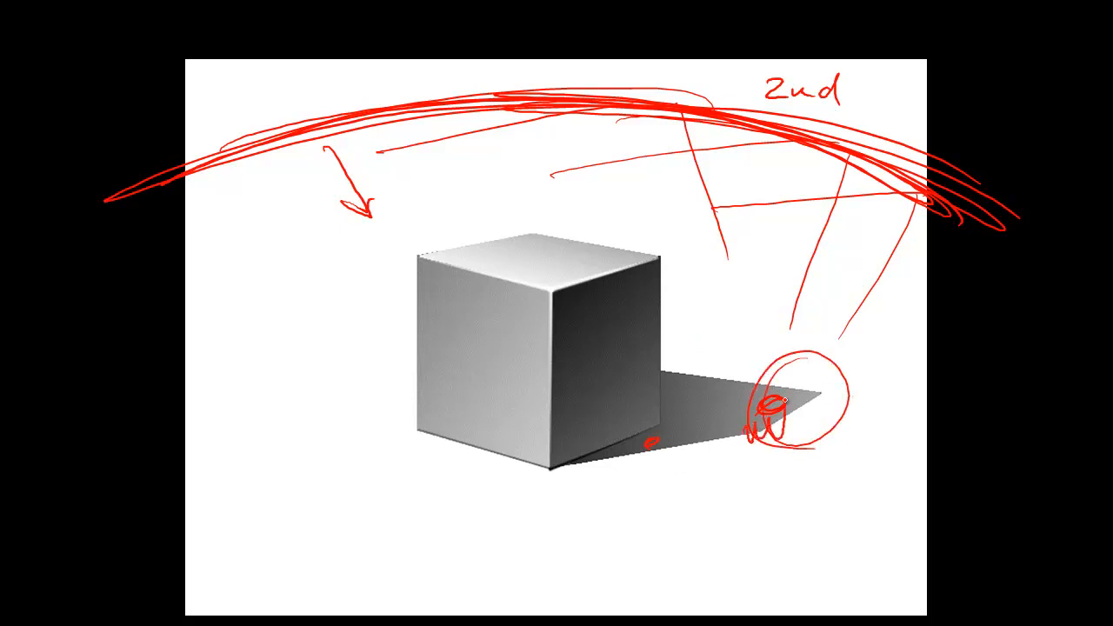
left_click_drag(713, 374, 818, 382)
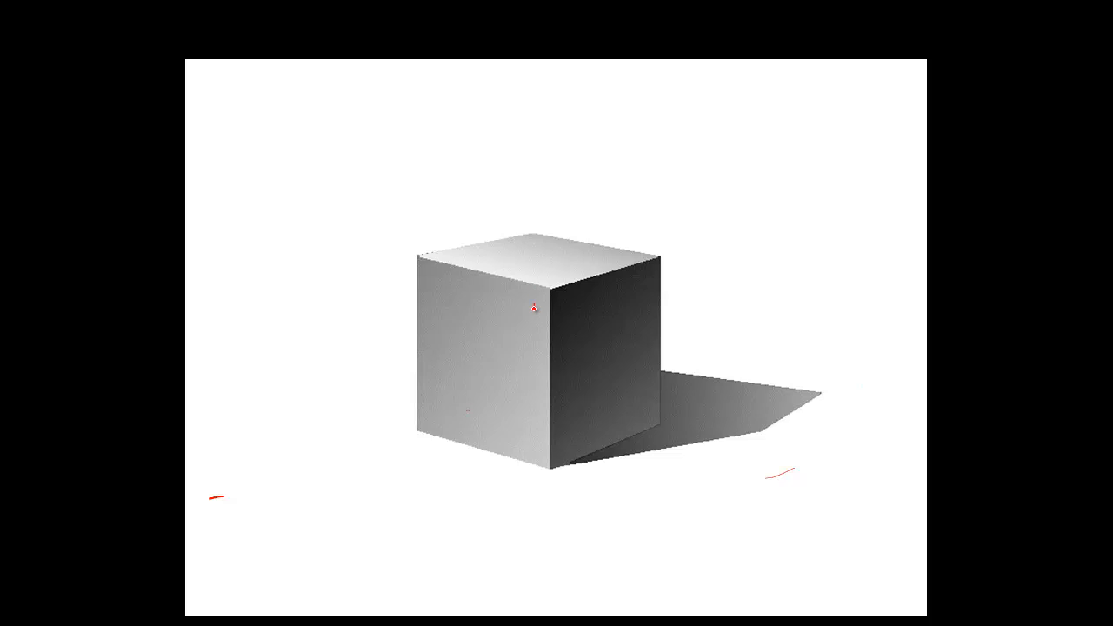
Step: Trace vertical red strokes along the cube's front edge and left face
left_click_drag(531, 304, 530, 444)
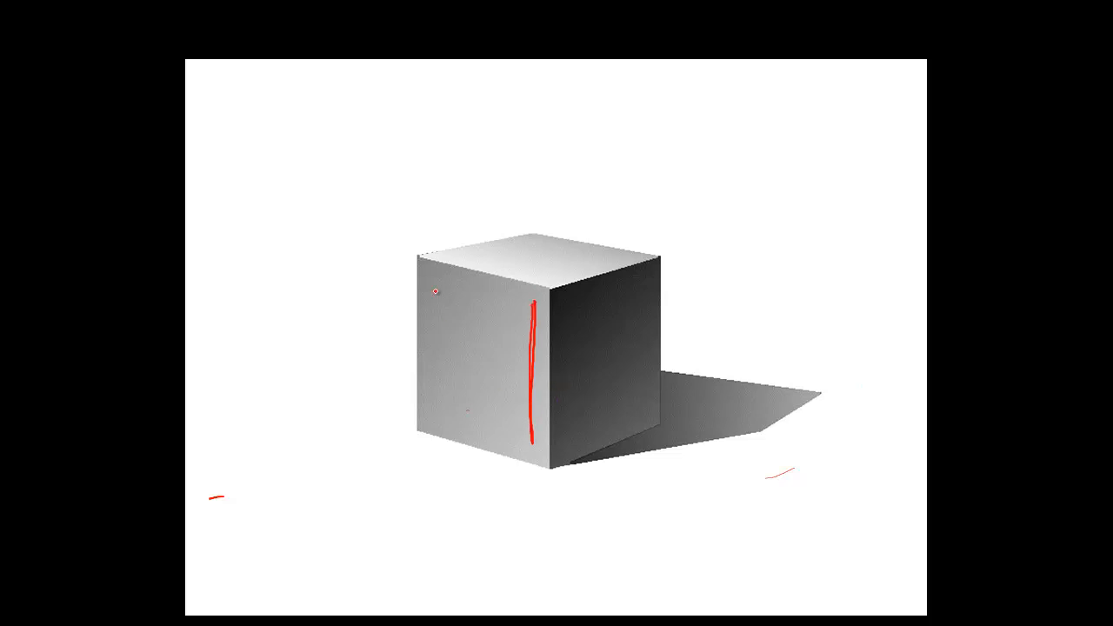
left_click_drag(431, 281, 433, 410)
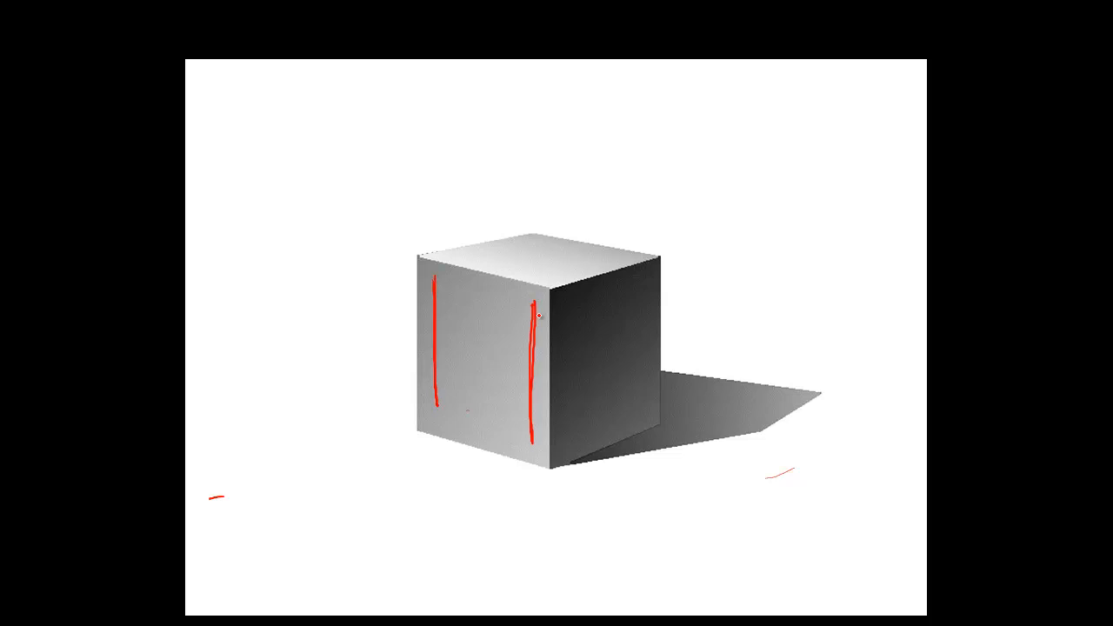
left_click_drag(564, 310, 560, 445)
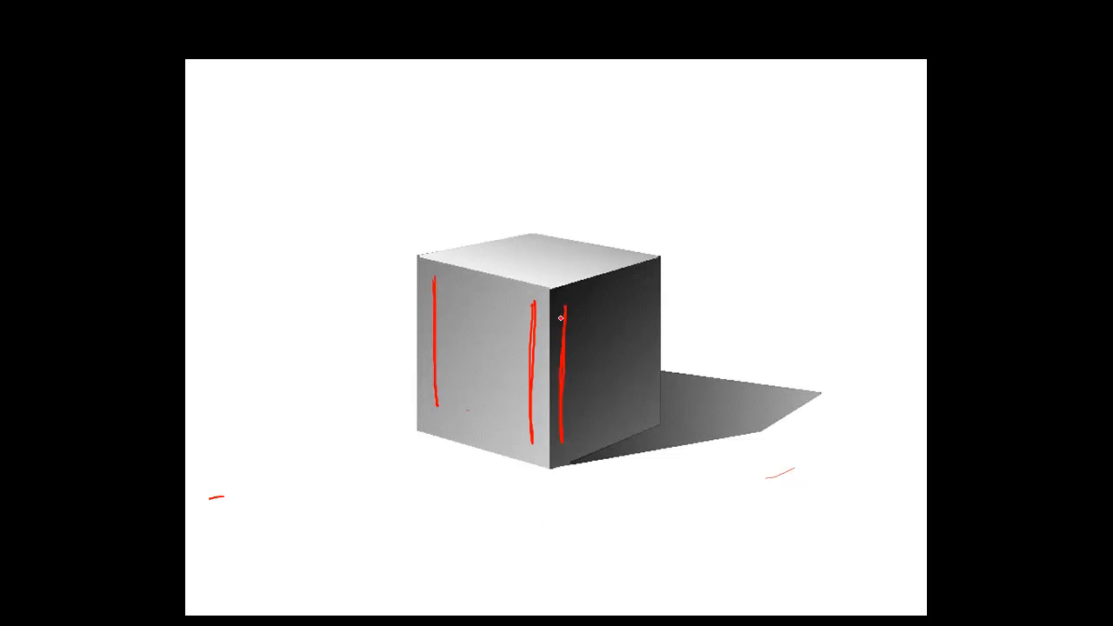
left_click_drag(540, 313, 539, 453)
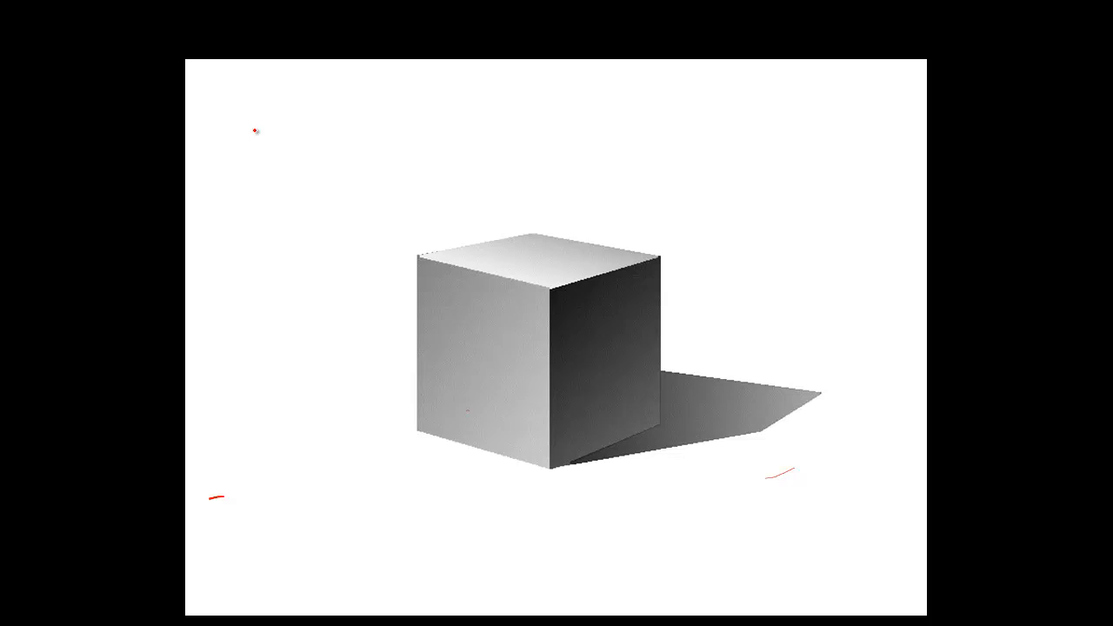
Step: Draw a light-direction arrow top left, trace the shadow's foot, circle a shadow spot and mark the top corner
left_click_drag(247, 113, 299, 165)
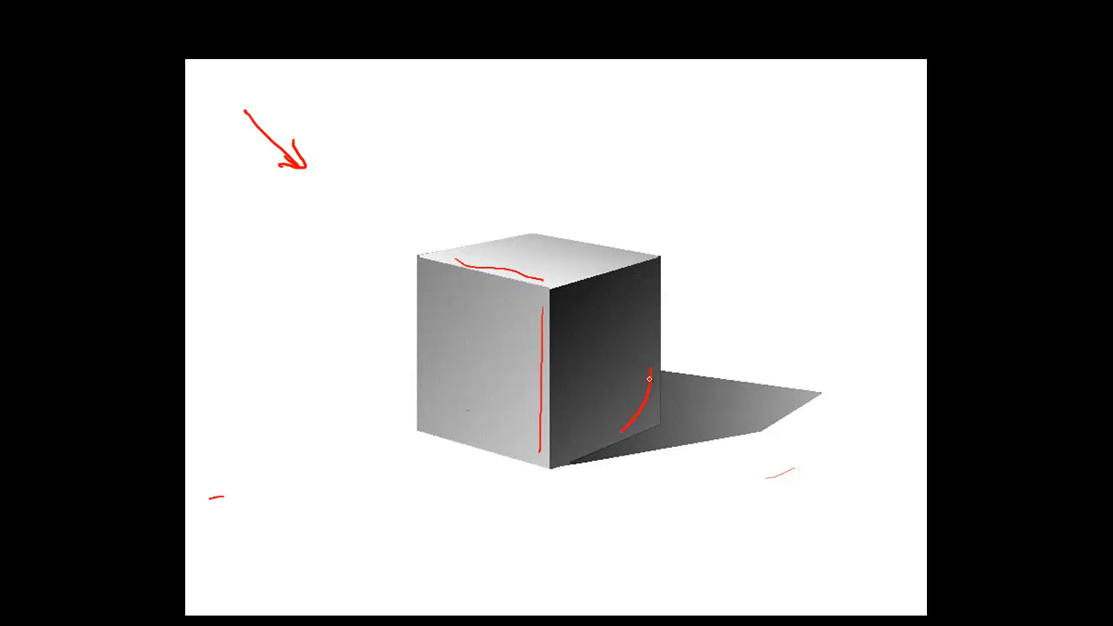
left_click_drag(739, 392, 782, 414)
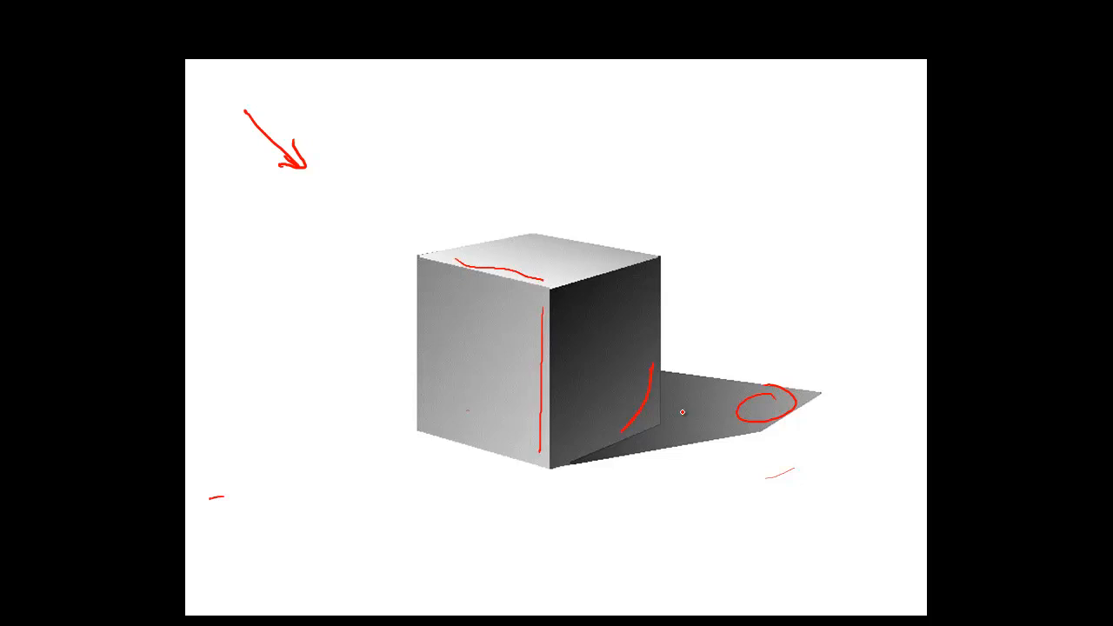
left_click_drag(681, 411, 566, 306)
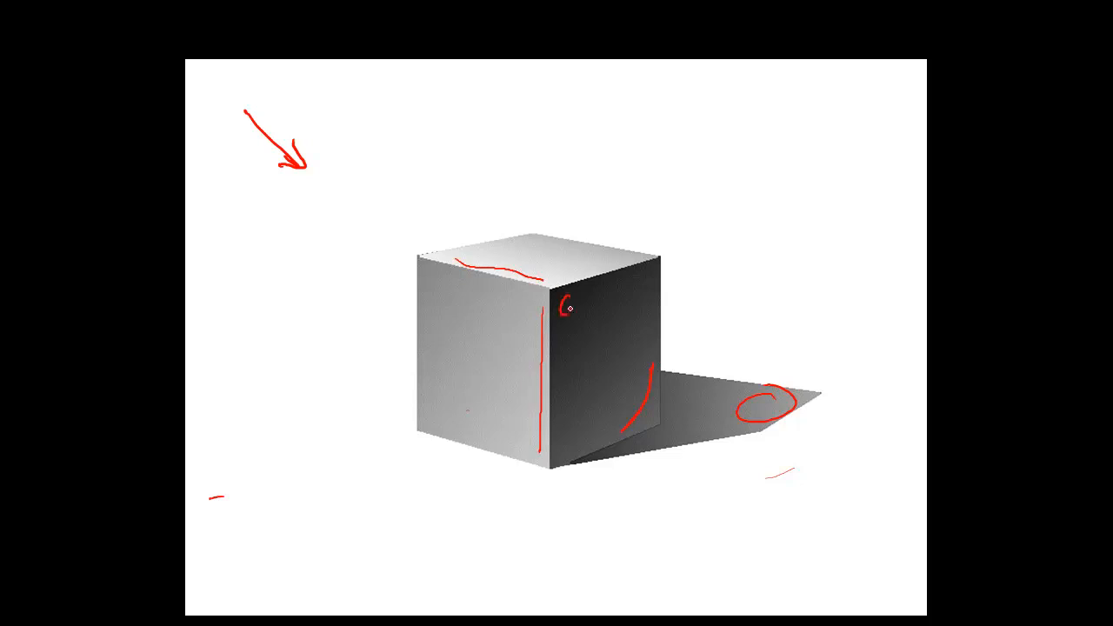
left_click(571, 303)
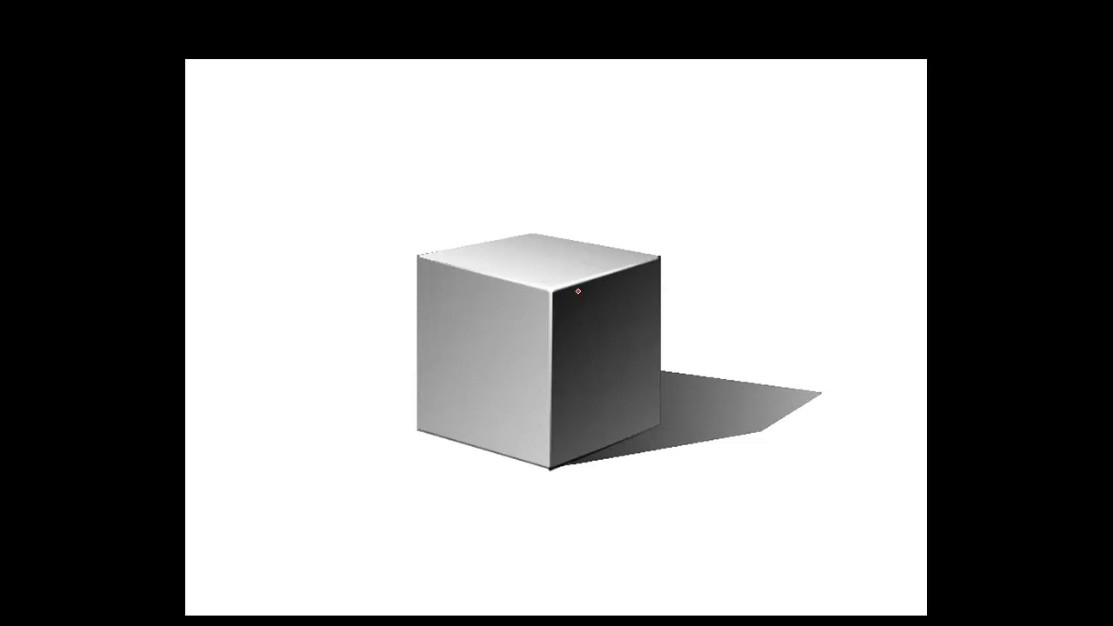
mouse_move(425, 435)
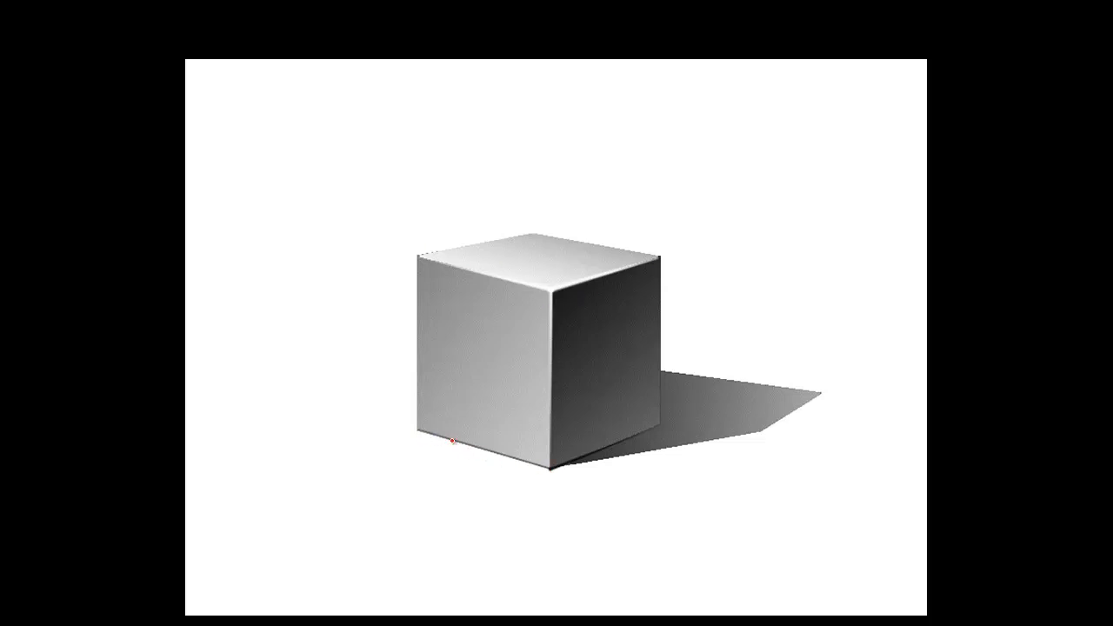
Step: Clear the red ink from the shaded cube slide
left_click_drag(452, 444, 664, 400)
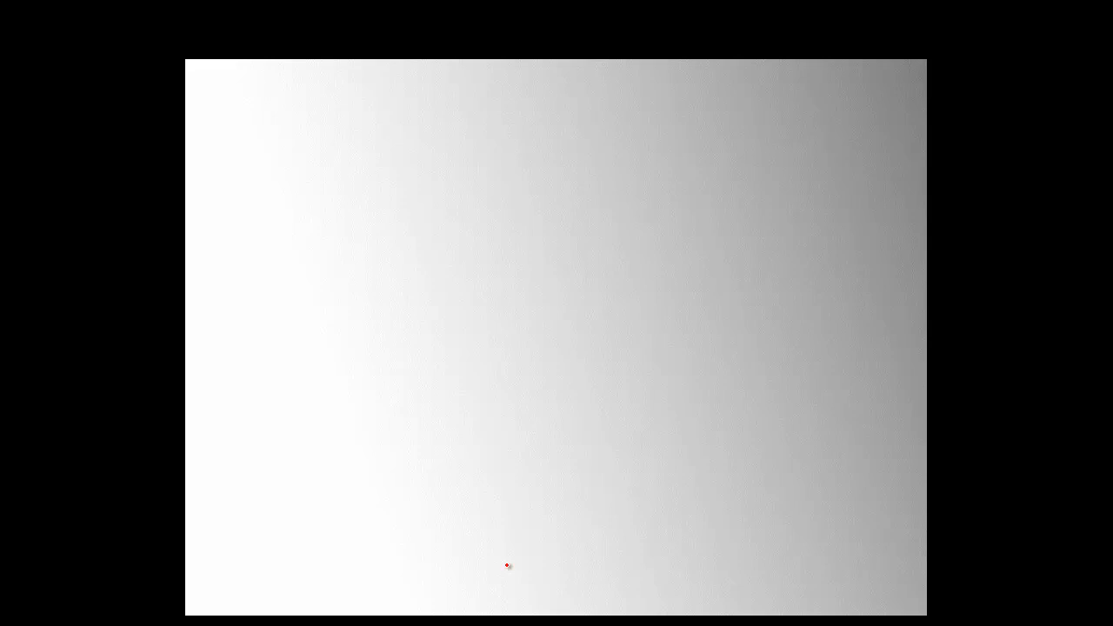
mouse_move(762, 476)
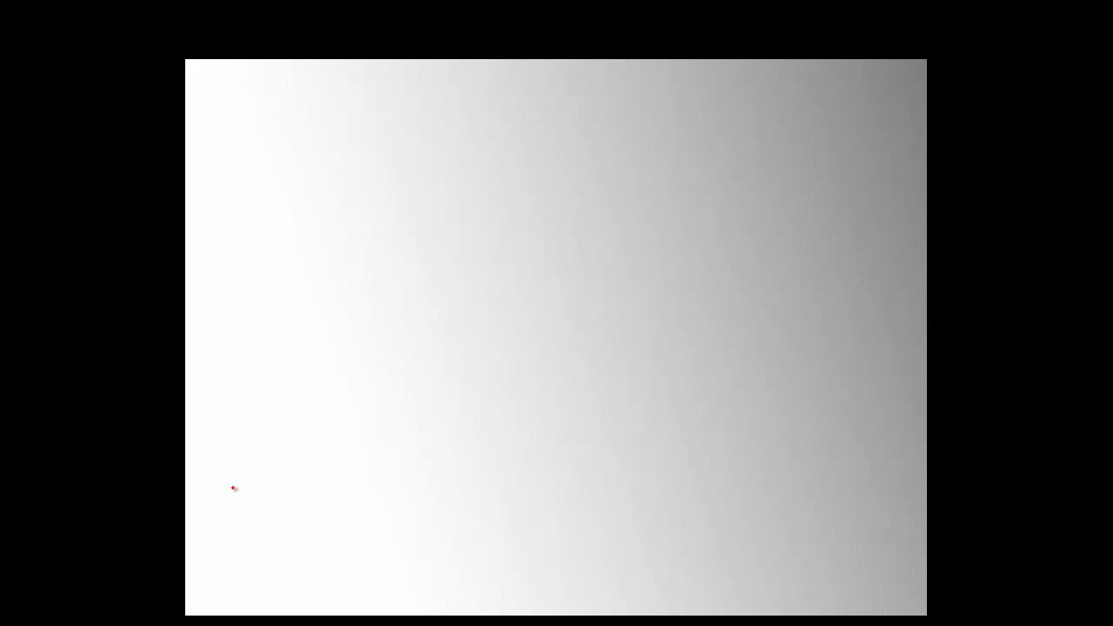
Step: Circle the pale lower-left area of the gradient plane slide in red
left_click_drag(233, 487, 244, 487)
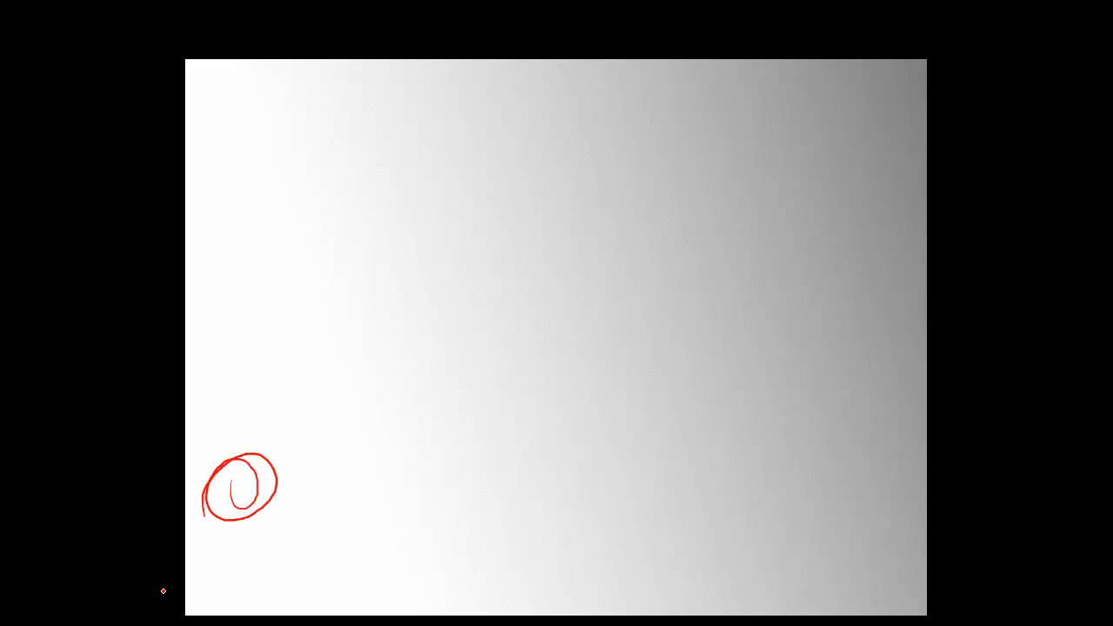